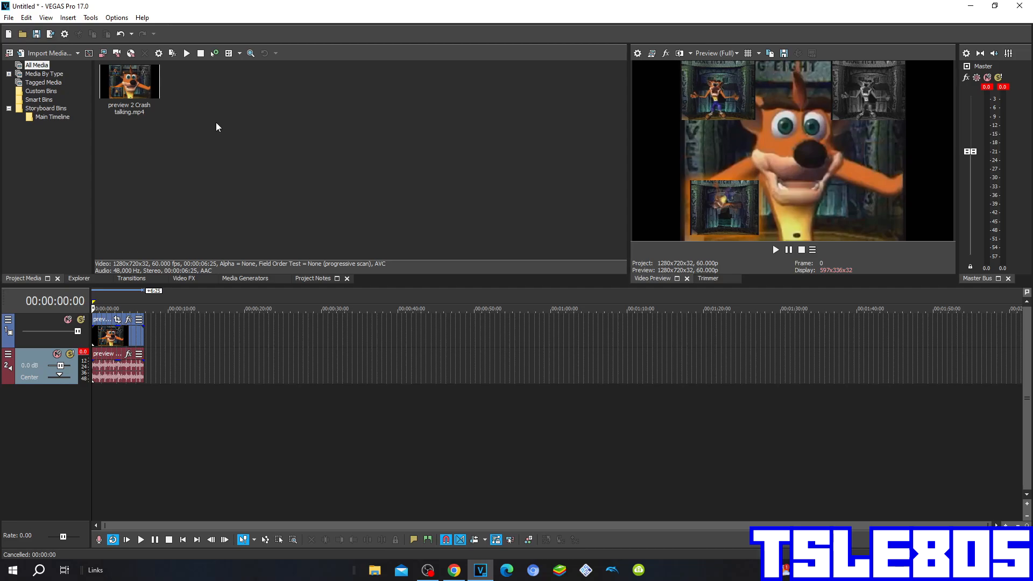
# Switch to the Video FX tab to list the available video effects
pyautogui.click(129, 82)
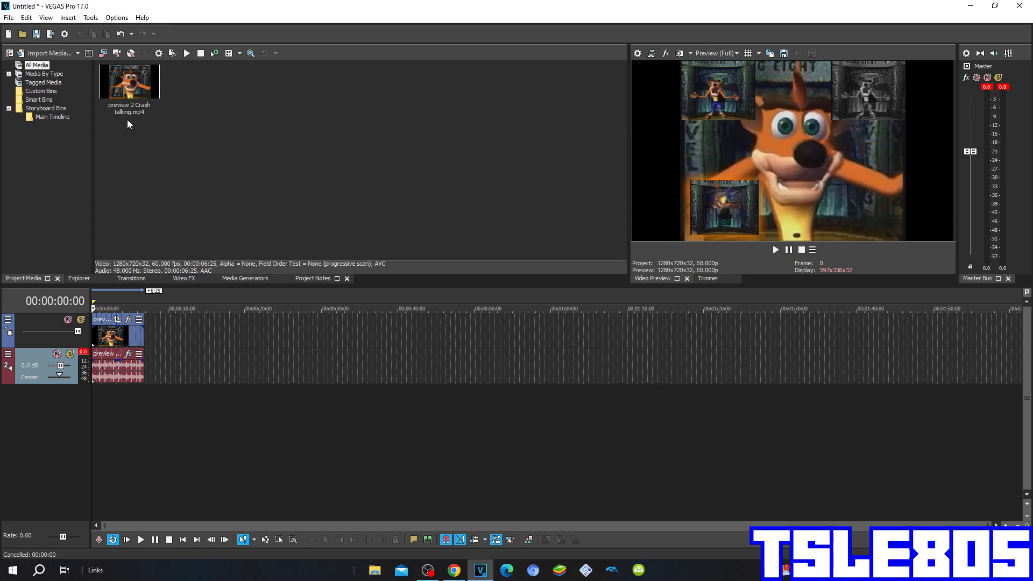
pyautogui.moveTo(163, 255)
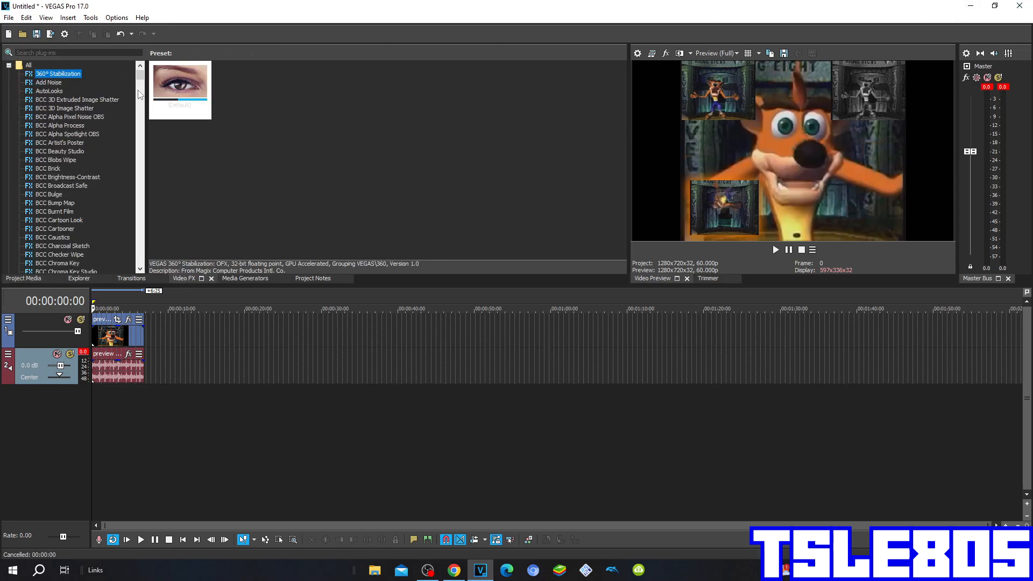
# Select the Gradient Map effect and locate its 'power' preset thumbnail
pyautogui.scroll(-3)
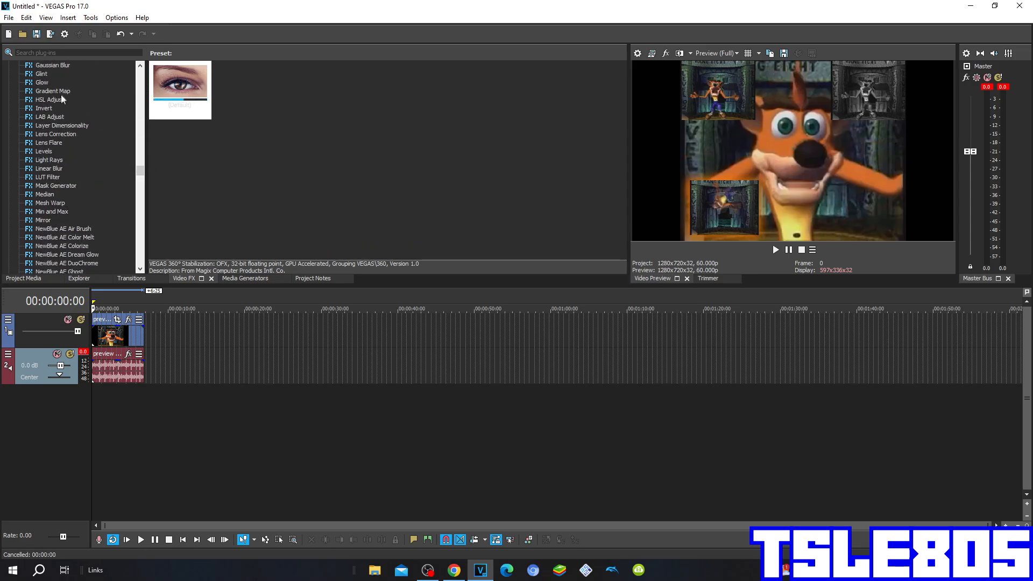
pyautogui.click(53, 90)
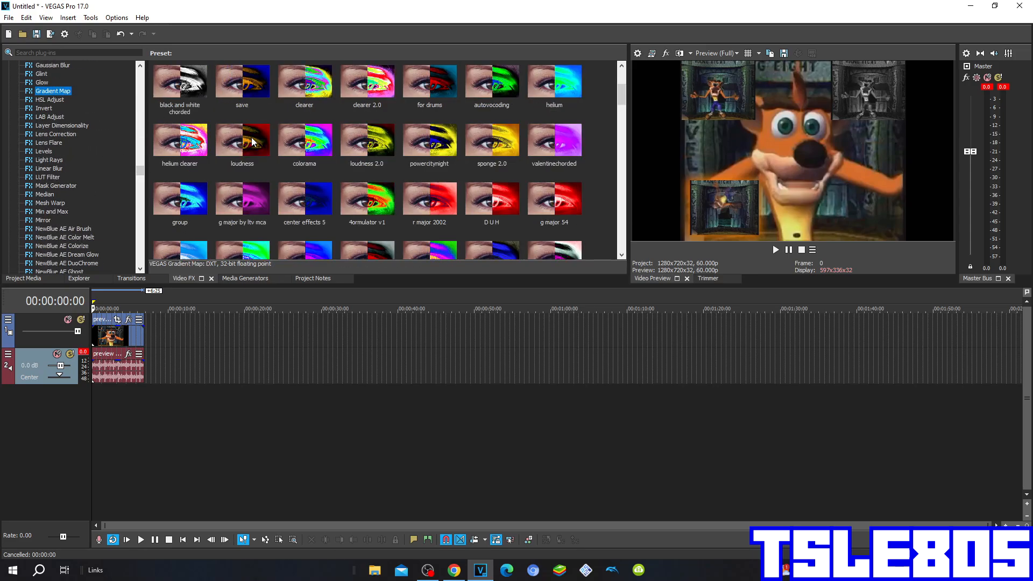
pyautogui.scroll(-3)
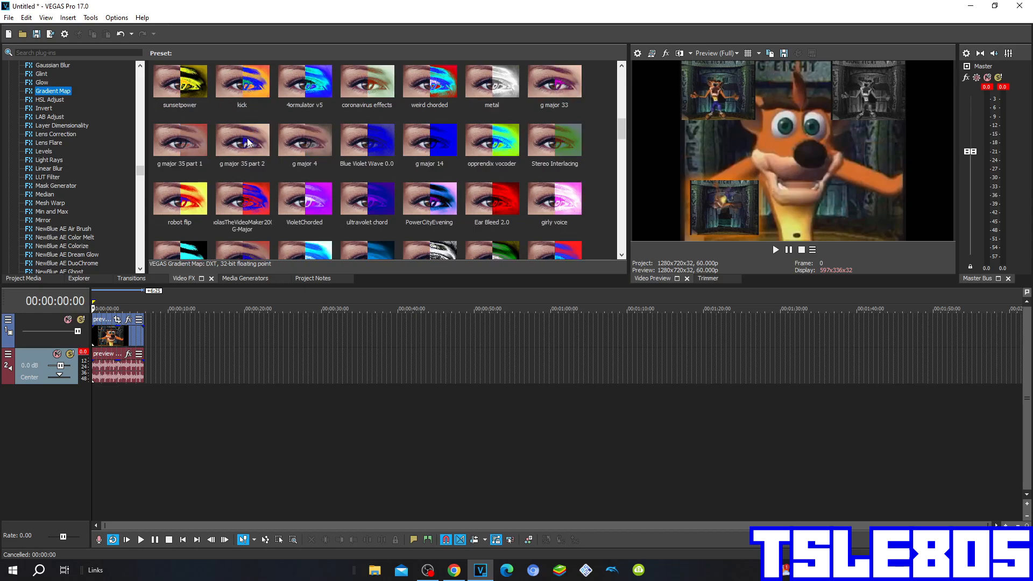
pyautogui.scroll(-3)
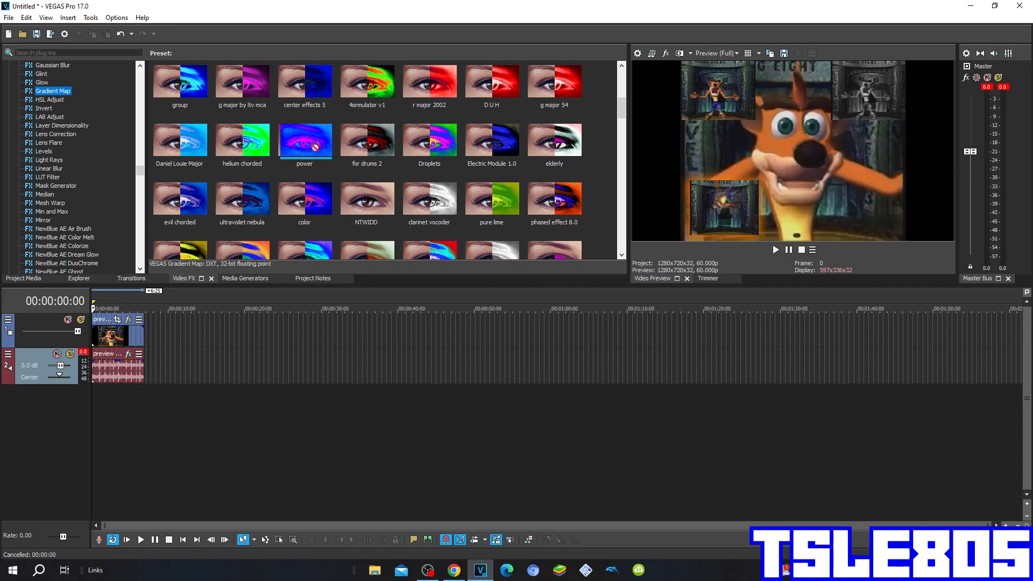
# Apply the 'power' Gradient Map preset to the clip and close the Video Event FX window
pyautogui.doubleClick(304, 139)
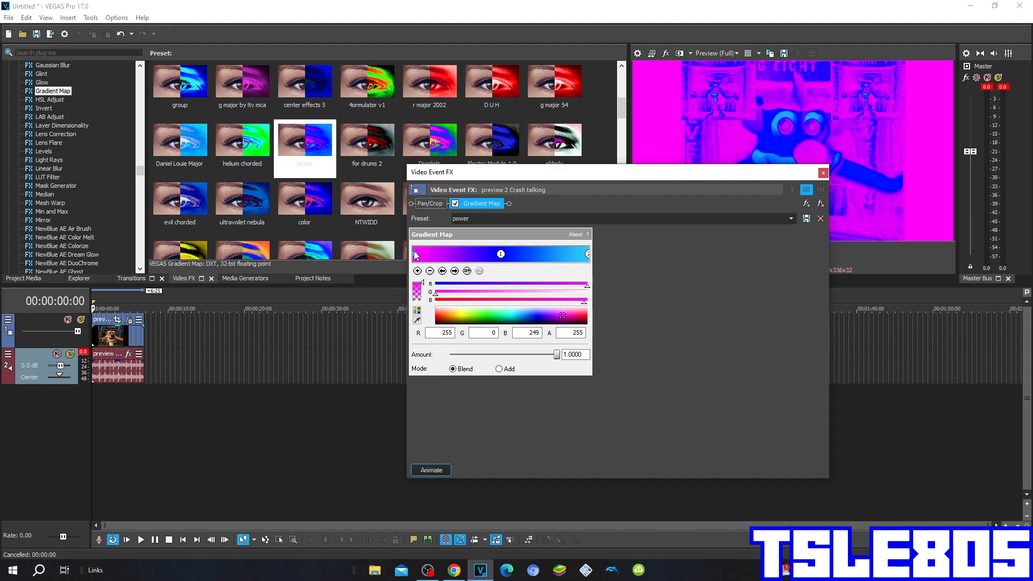
pyautogui.moveTo(415, 340)
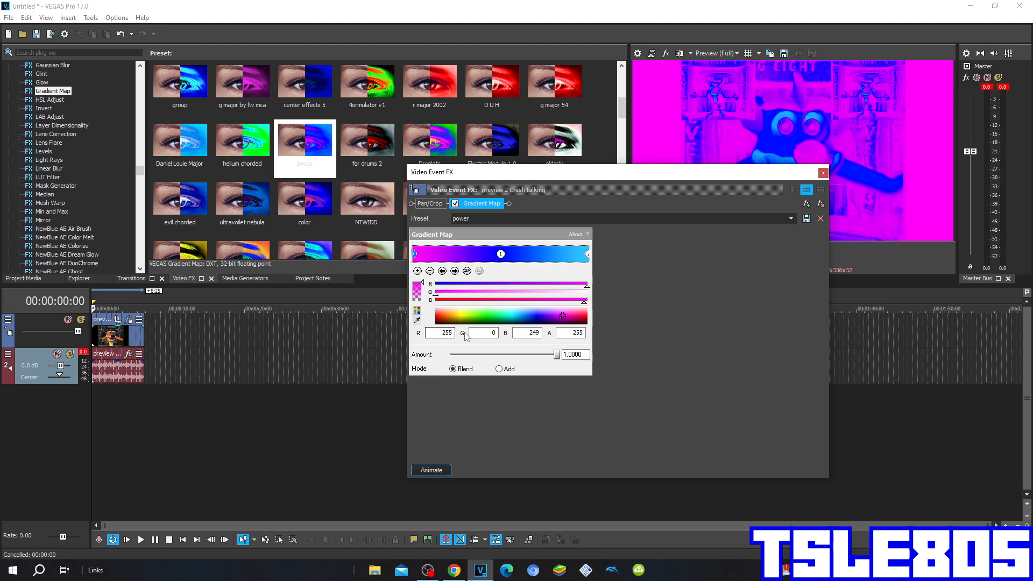
pyautogui.click(529, 333)
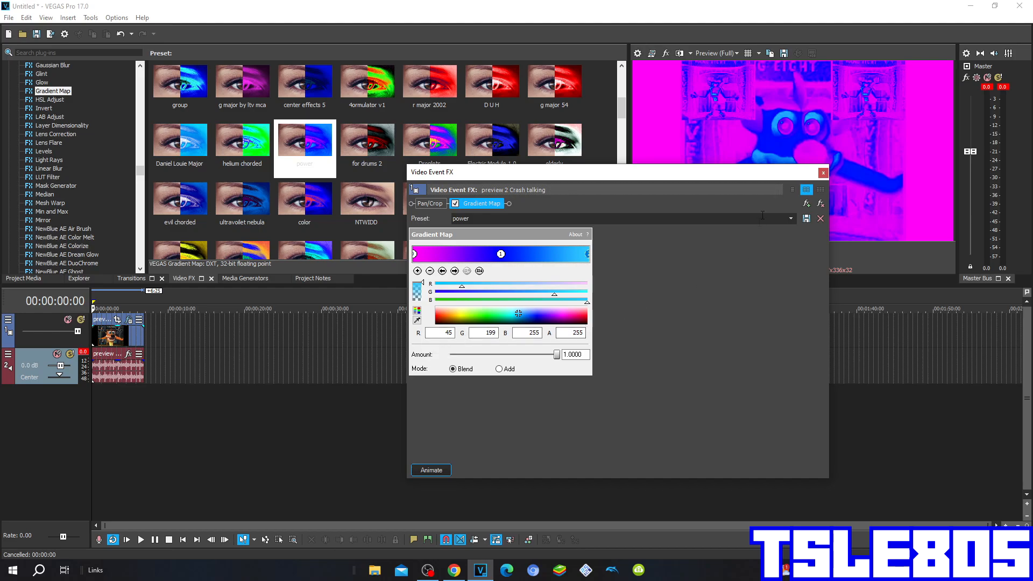
pyautogui.click(823, 172)
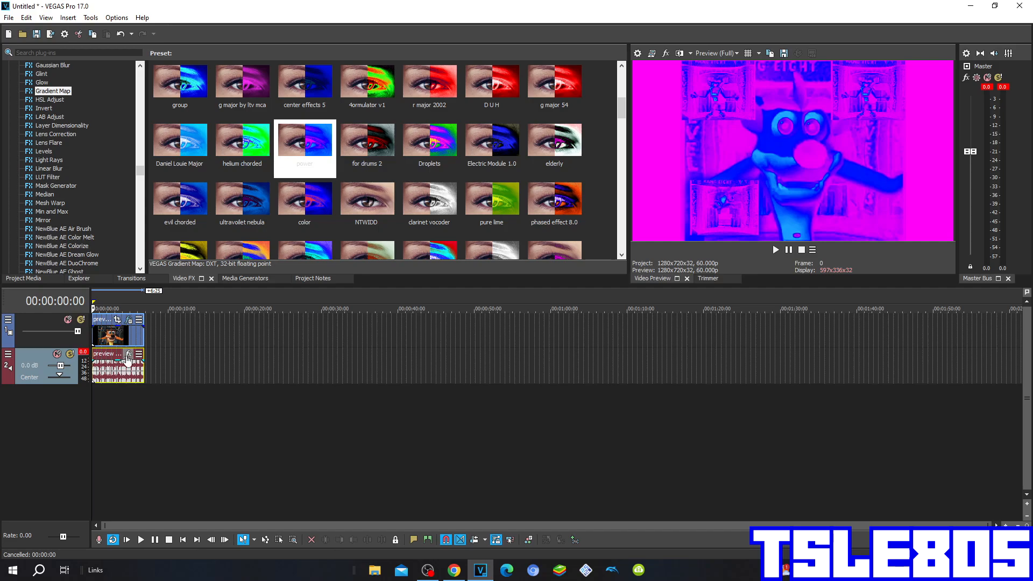
# Add the iZotope Vocodex effect to the clip's audio via the Plug-In Chooser
pyautogui.click(129, 354)
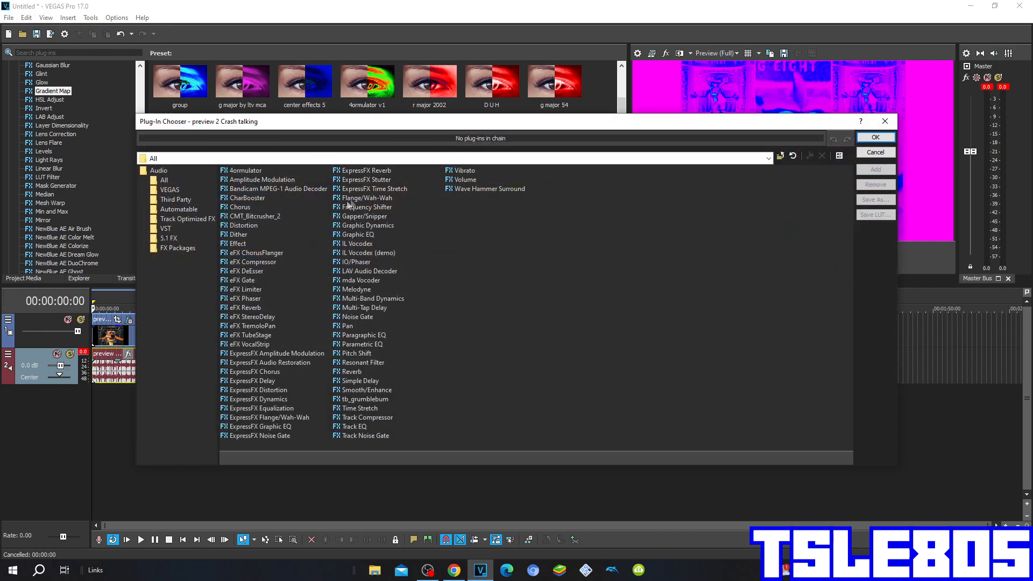
pyautogui.click(357, 243)
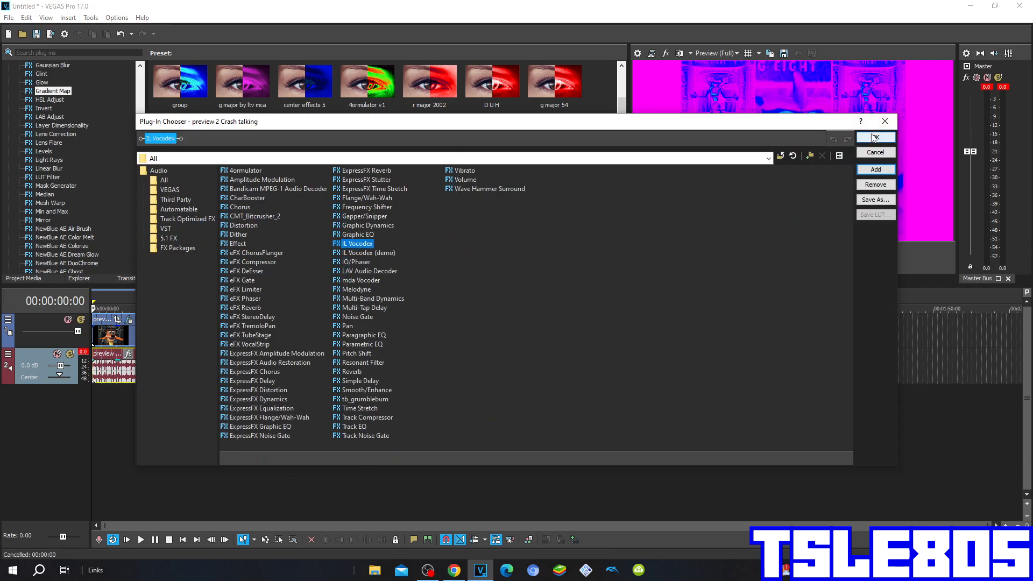
pyautogui.click(875, 138)
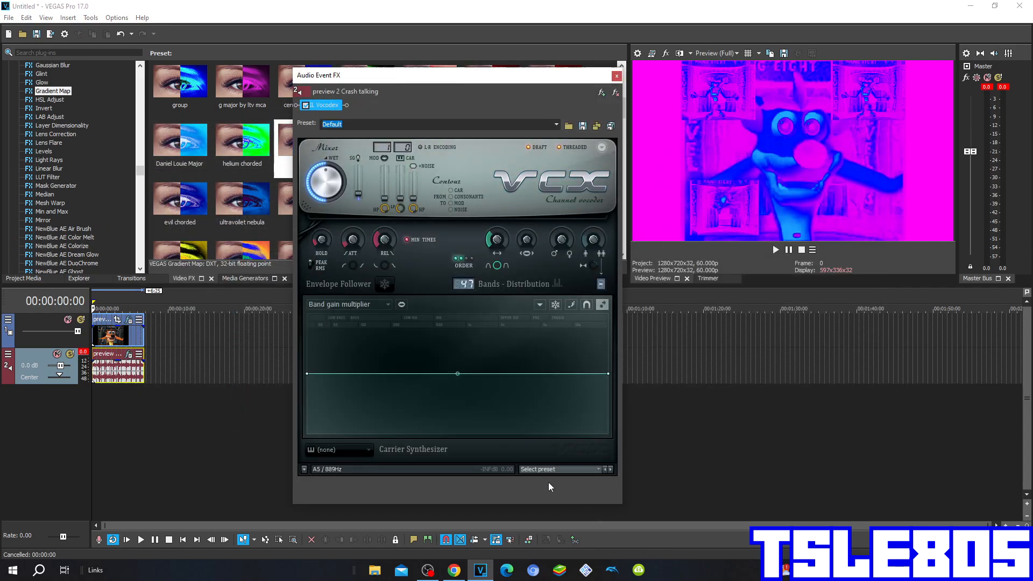
# Set the Vocodex carrier synthesizer to the 'Power' preset and close the Audio Event FX window
pyautogui.click(559, 468)
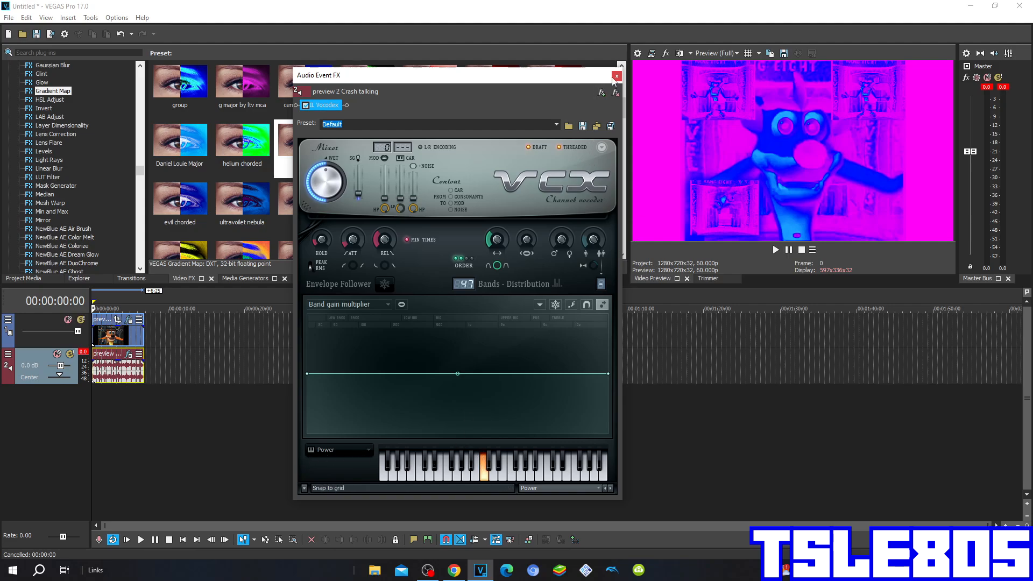
pyautogui.click(616, 76)
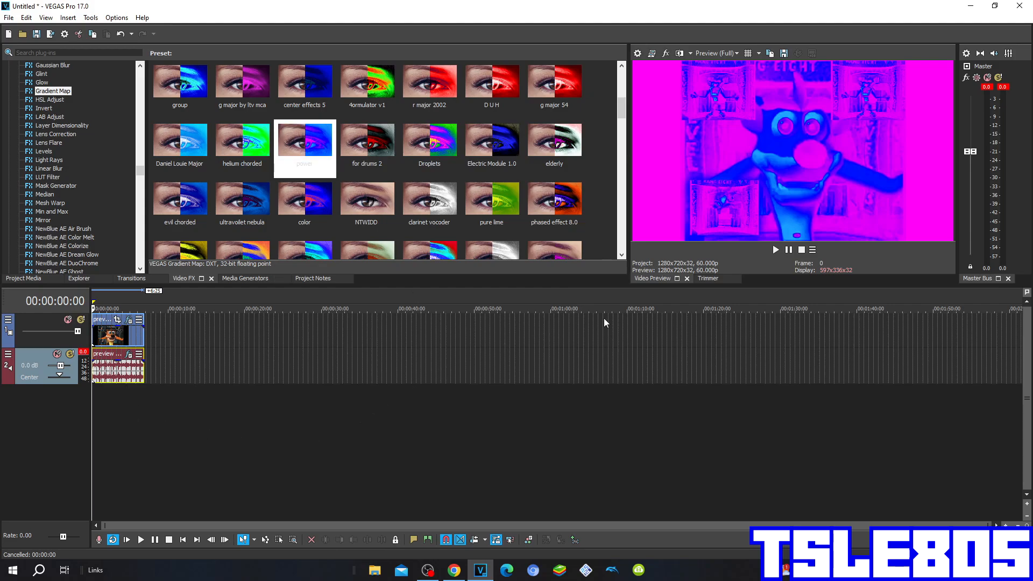
pyautogui.moveTo(448, 494)
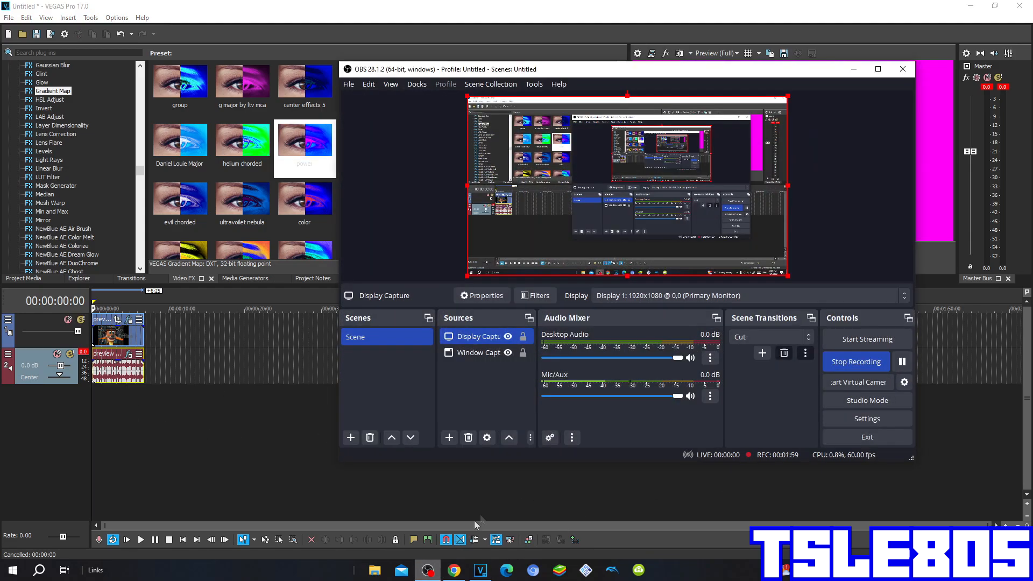
# Turn the OBS Mic/Aux mixer level fully down to silence
pyautogui.moveTo(658, 396); pyautogui.dragTo(546, 396)
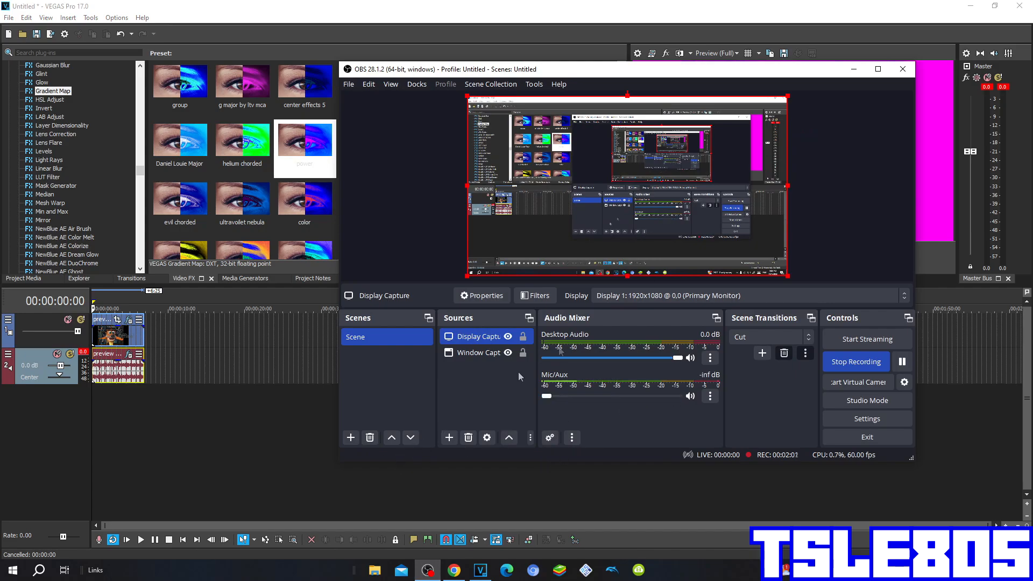